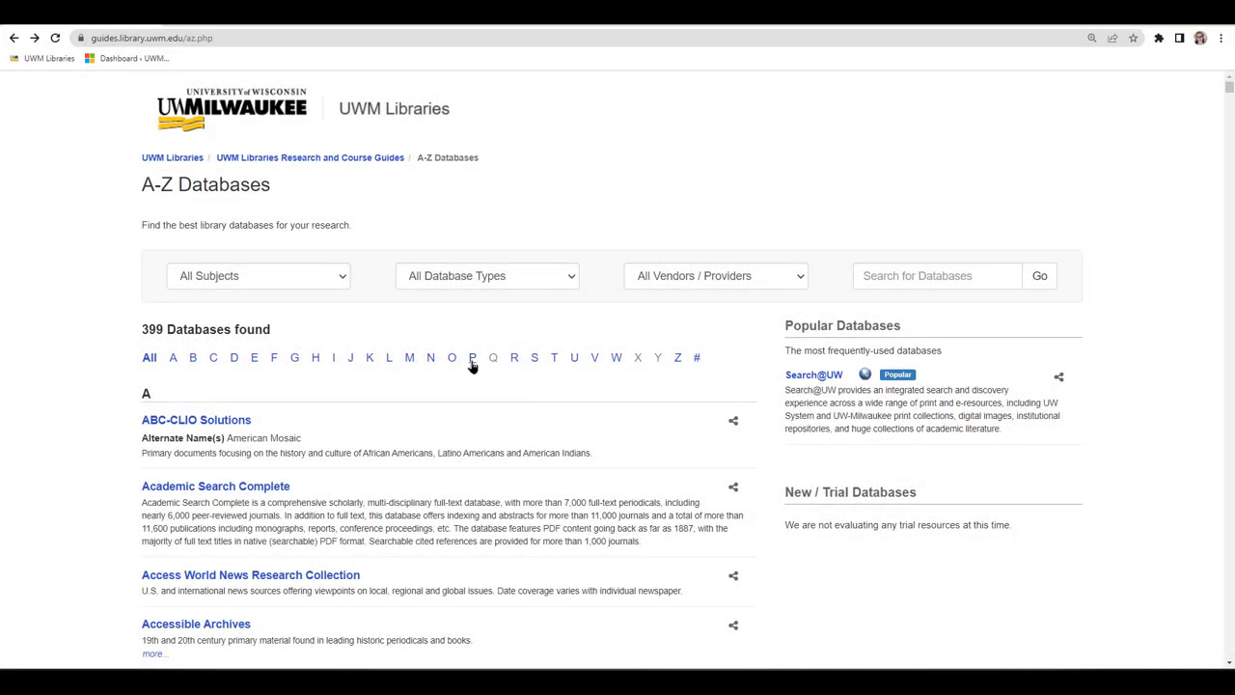
# Filter the A-Z Databases list to the 26 P titles and bring the ProQuest Historical Newspapers entries into view.
pyautogui.click(472, 357)
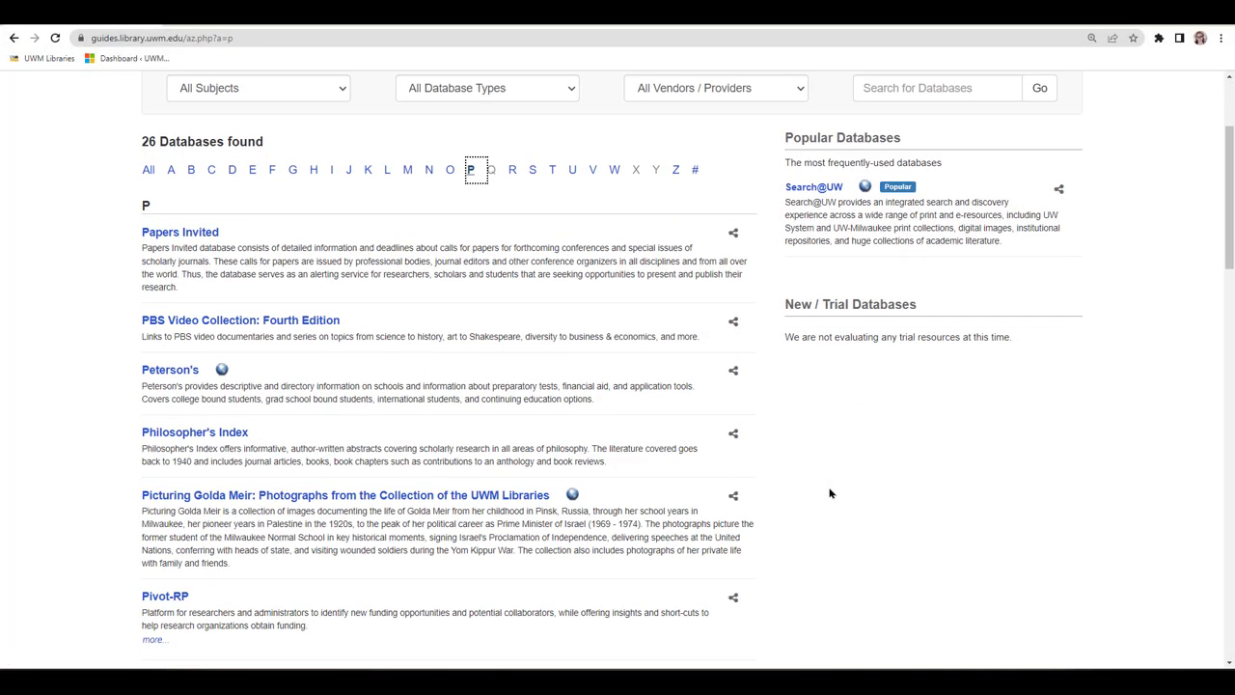
pyautogui.scroll(-3)
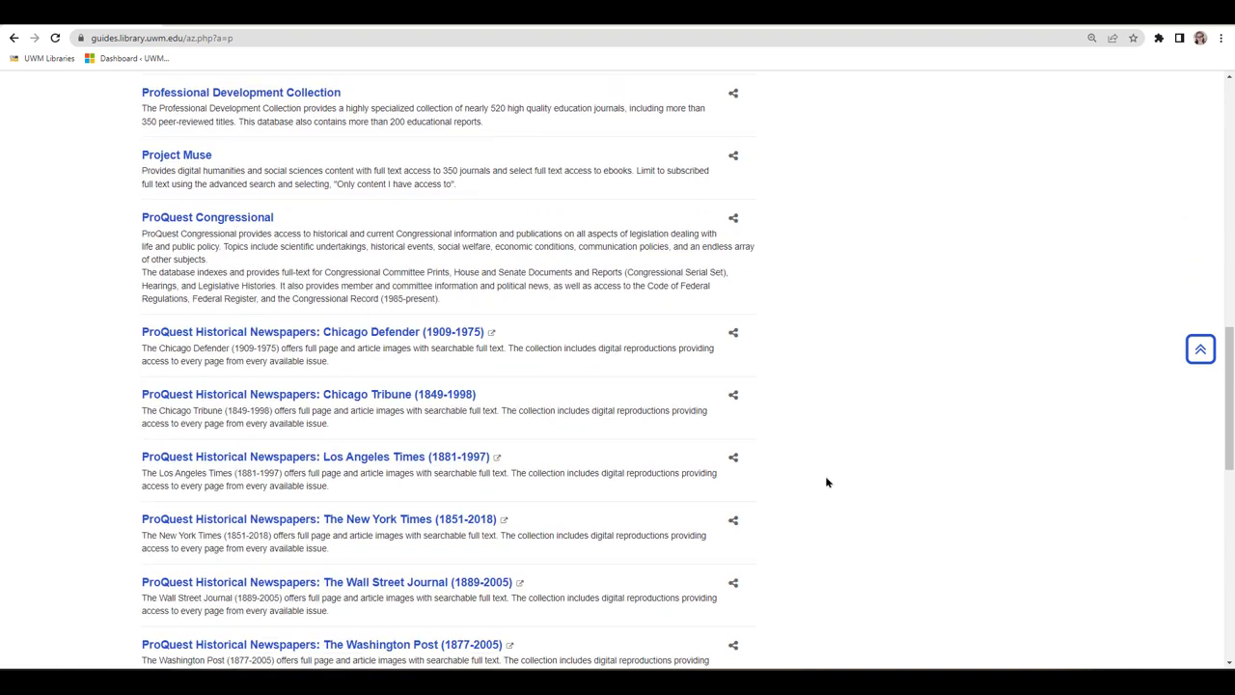
pyautogui.scroll(-3)
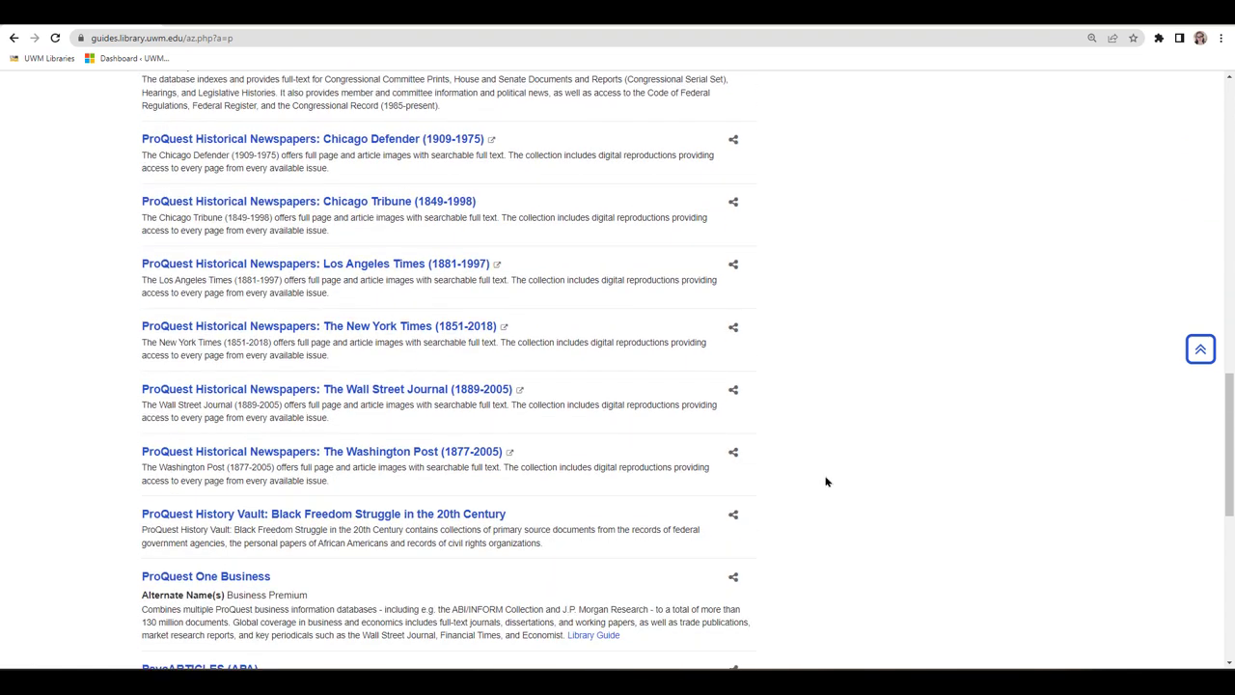
pyautogui.moveTo(824, 481)
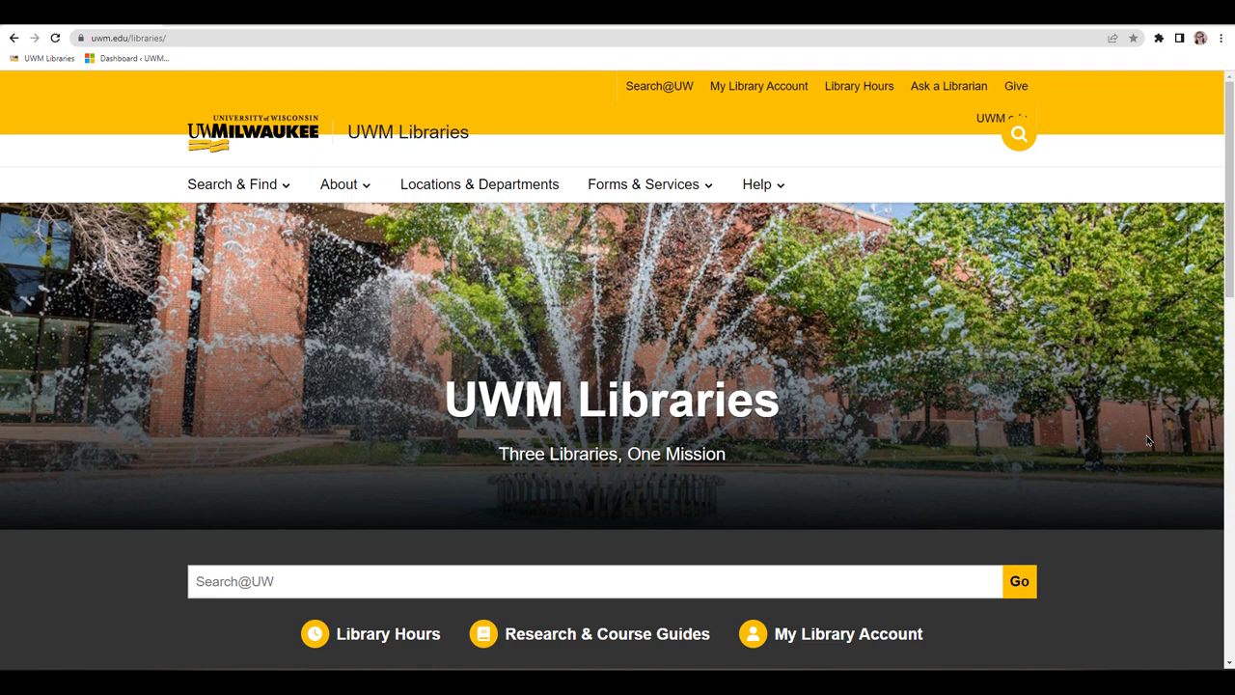
pyautogui.moveTo(1177, 449)
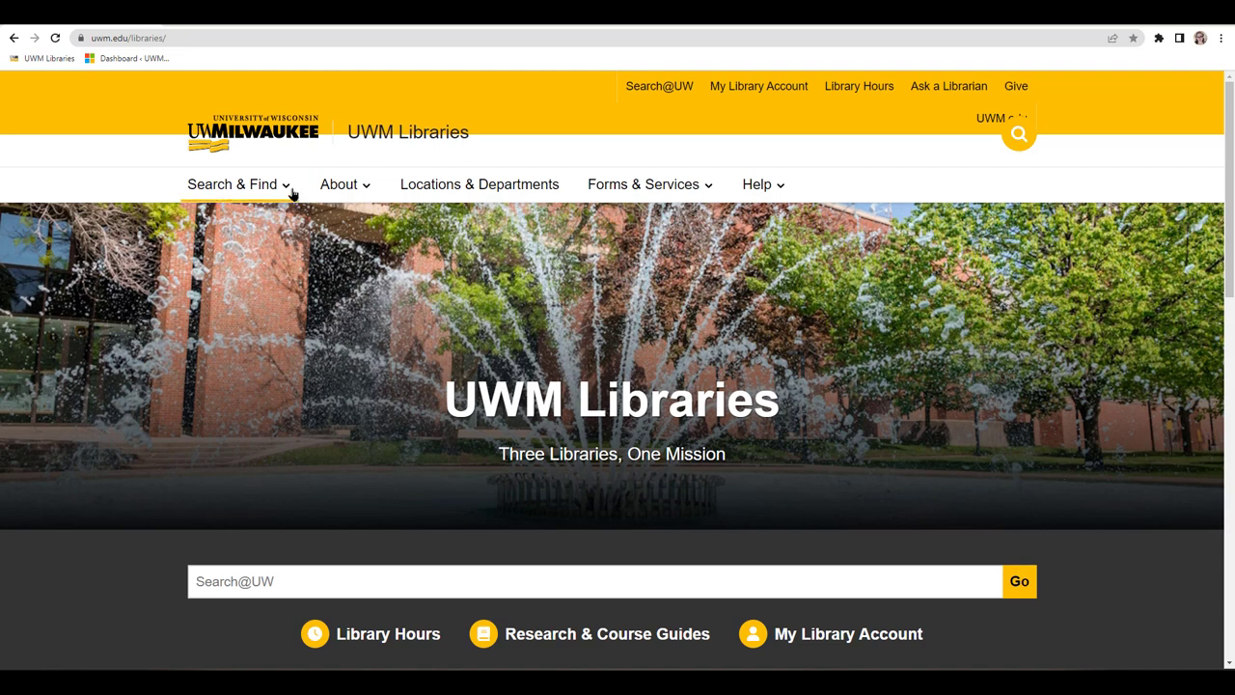
# Reach the A-Z Databases page of all 399 databases via the Search & Find menu.
pyautogui.click(234, 184)
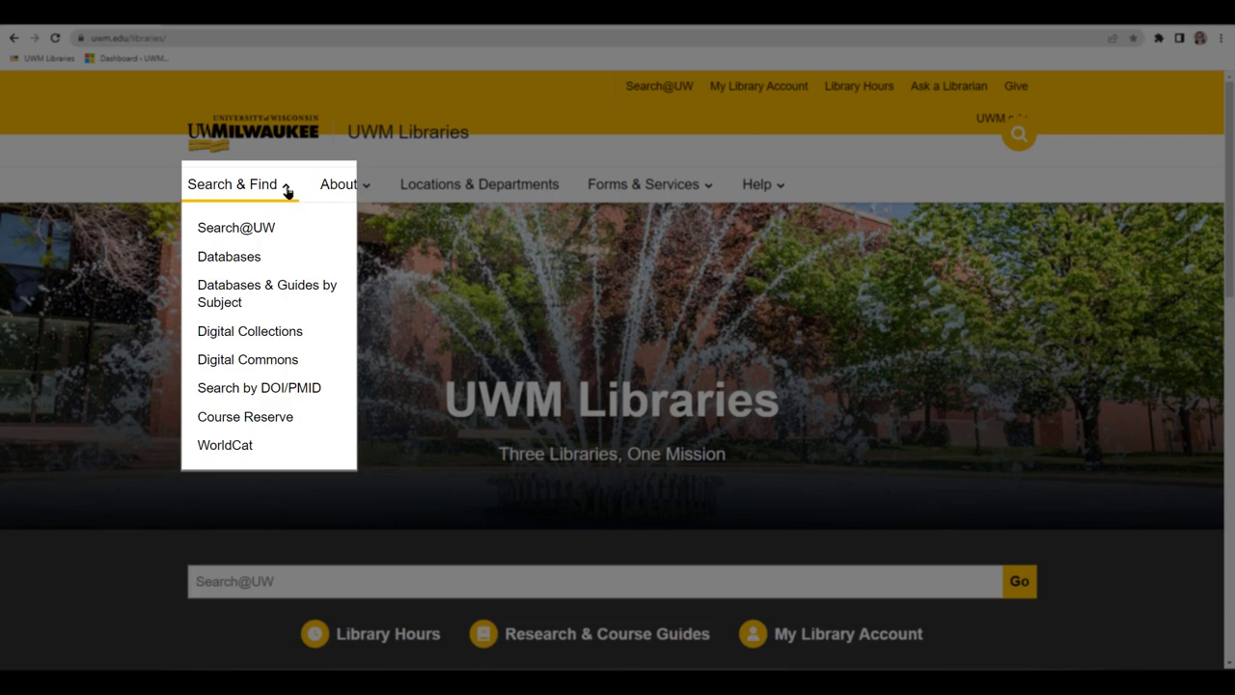
pyautogui.click(229, 256)
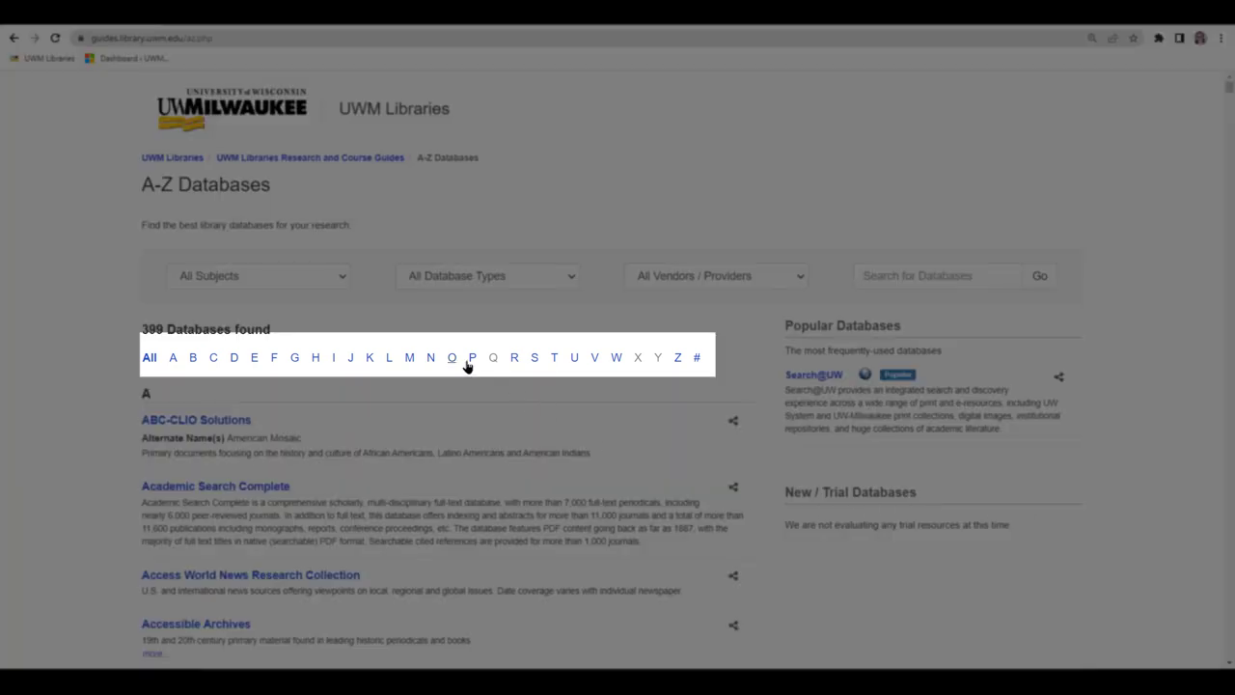
# Filter the list to P titles again and scroll to the ProQuest Historical Newspapers collections.
pyautogui.click(472, 357)
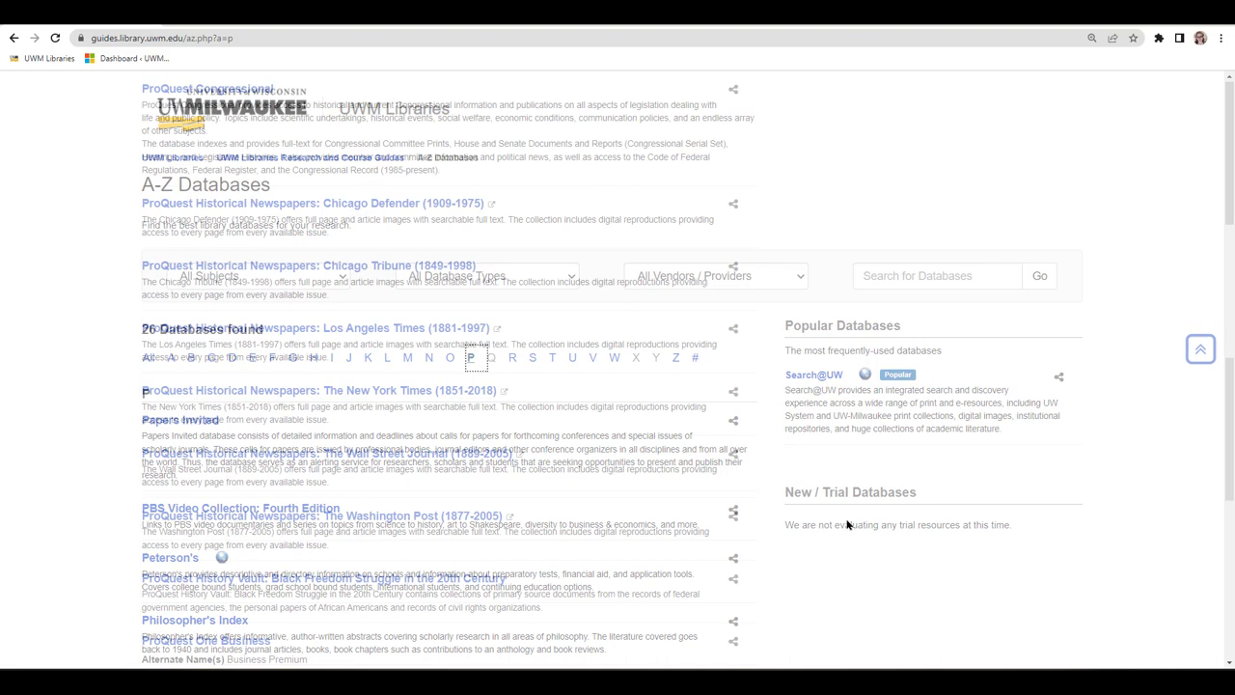
pyautogui.scroll(-3)
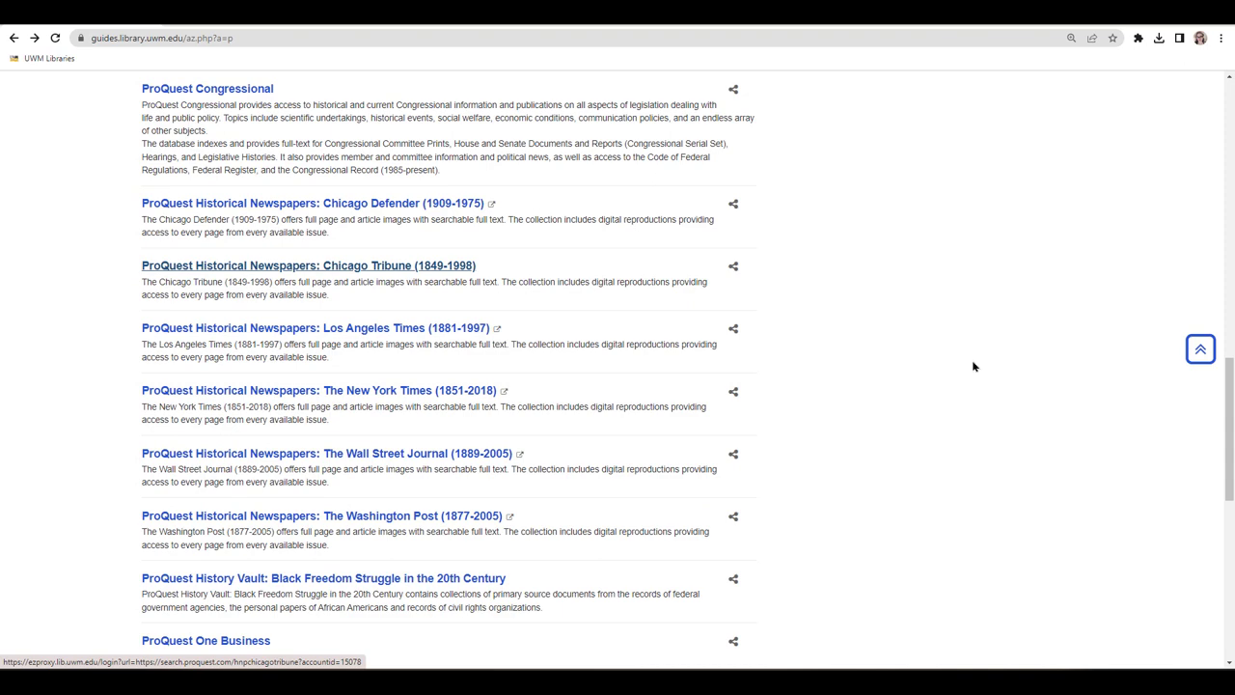
# Open ProQuest Historical Newspapers: Chicago Tribune and enter 'World's Fair', then 'Columbian Exposition' as search terms.
pyautogui.click(301, 266)
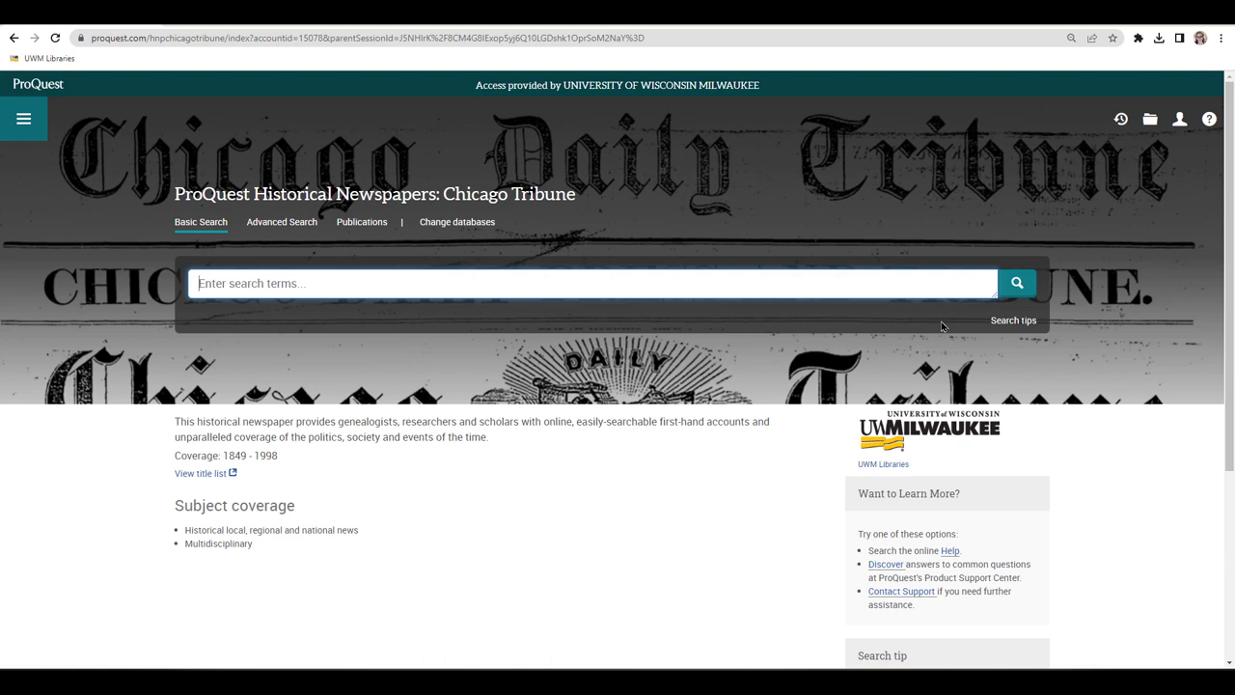
pyautogui.write("World's Fair")
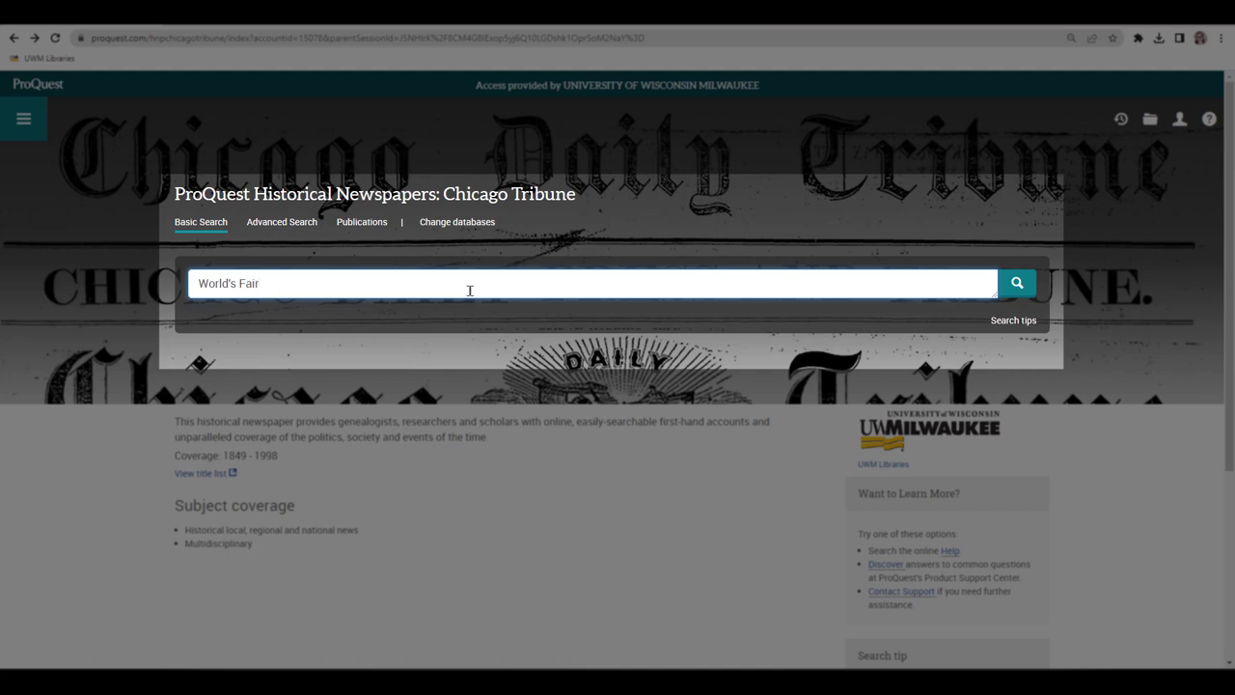
pyautogui.write('Worlds Fair')
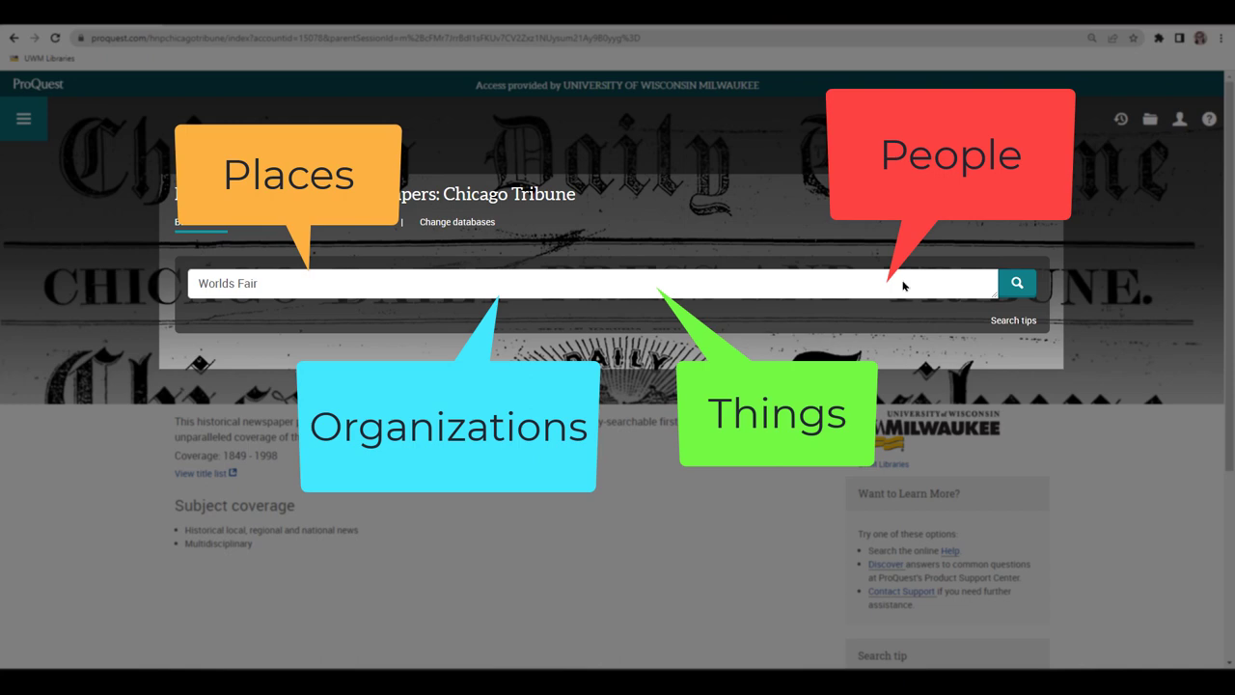
pyautogui.write('Columbian Exposition')
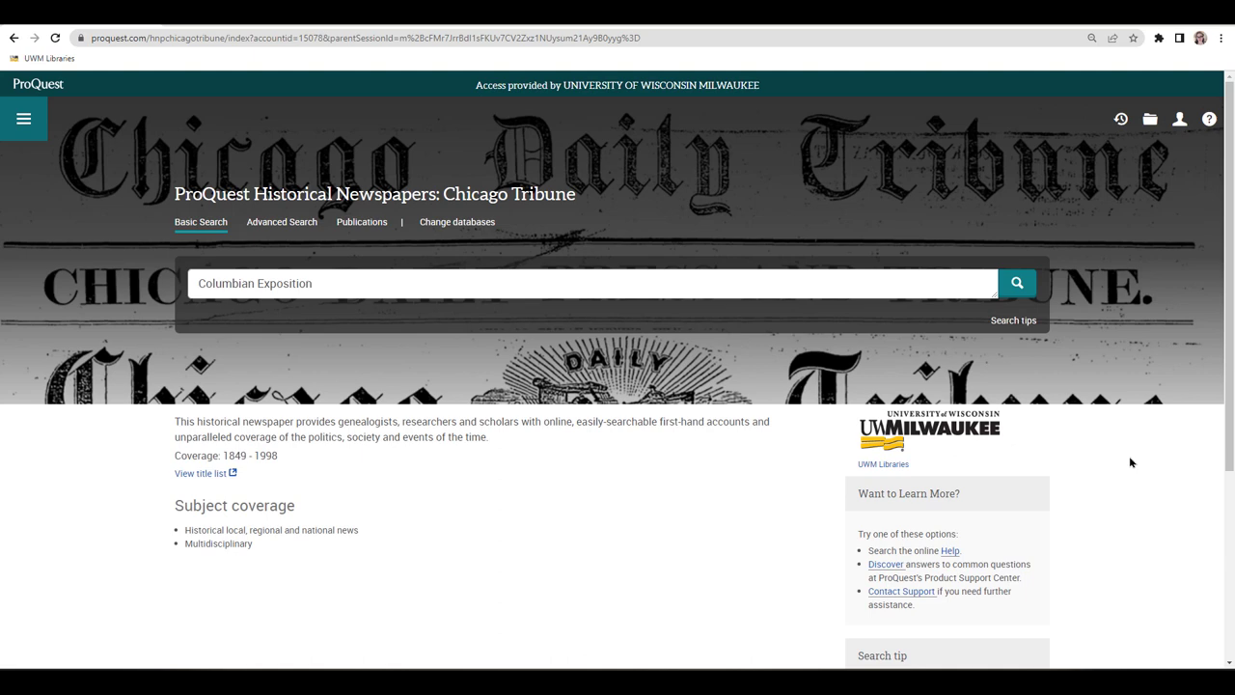
# Run the Columbian Exposition search, returning 9,712 Chicago Tribune results.
pyautogui.click(1017, 283)
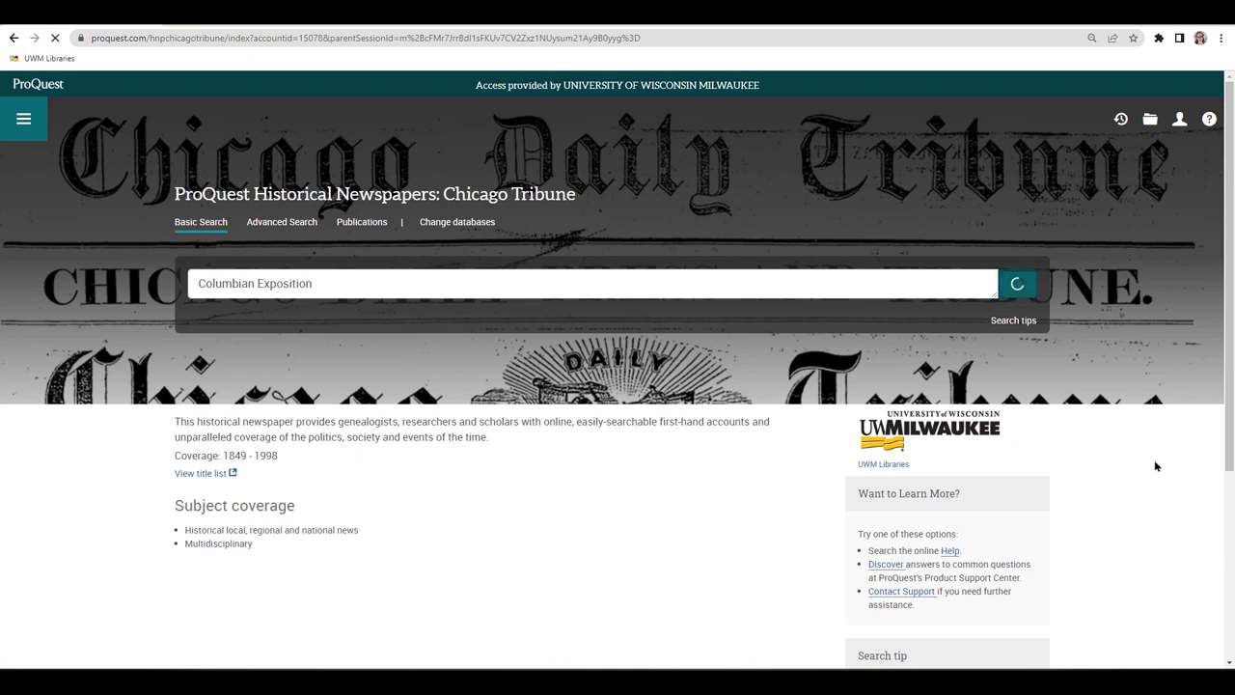
pyautogui.click(1017, 283)
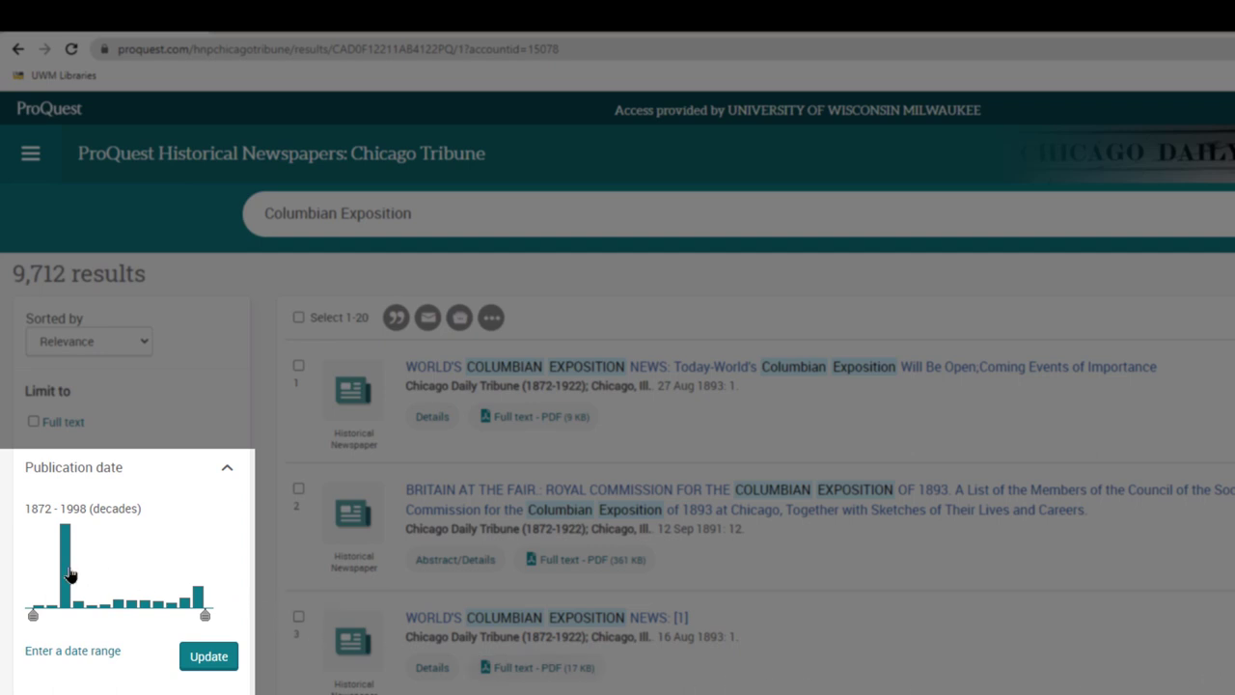
pyautogui.moveTo(66, 554)
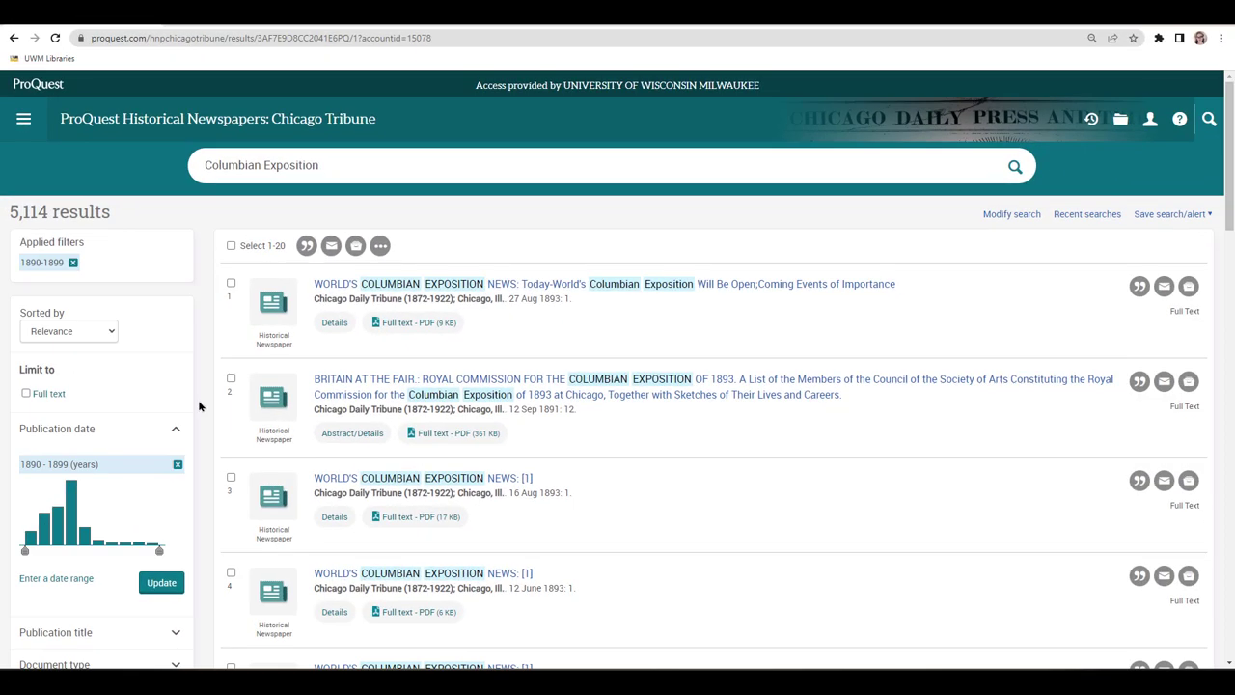
pyautogui.moveTo(617, 284)
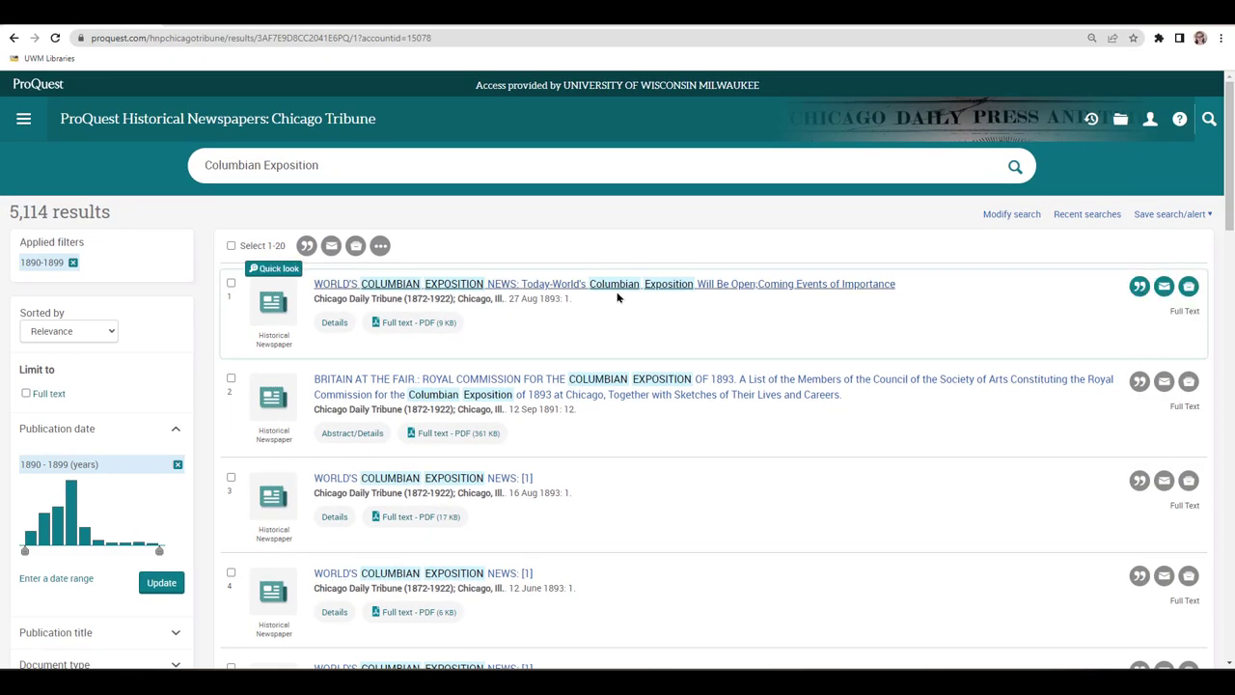
pyautogui.moveTo(603, 284)
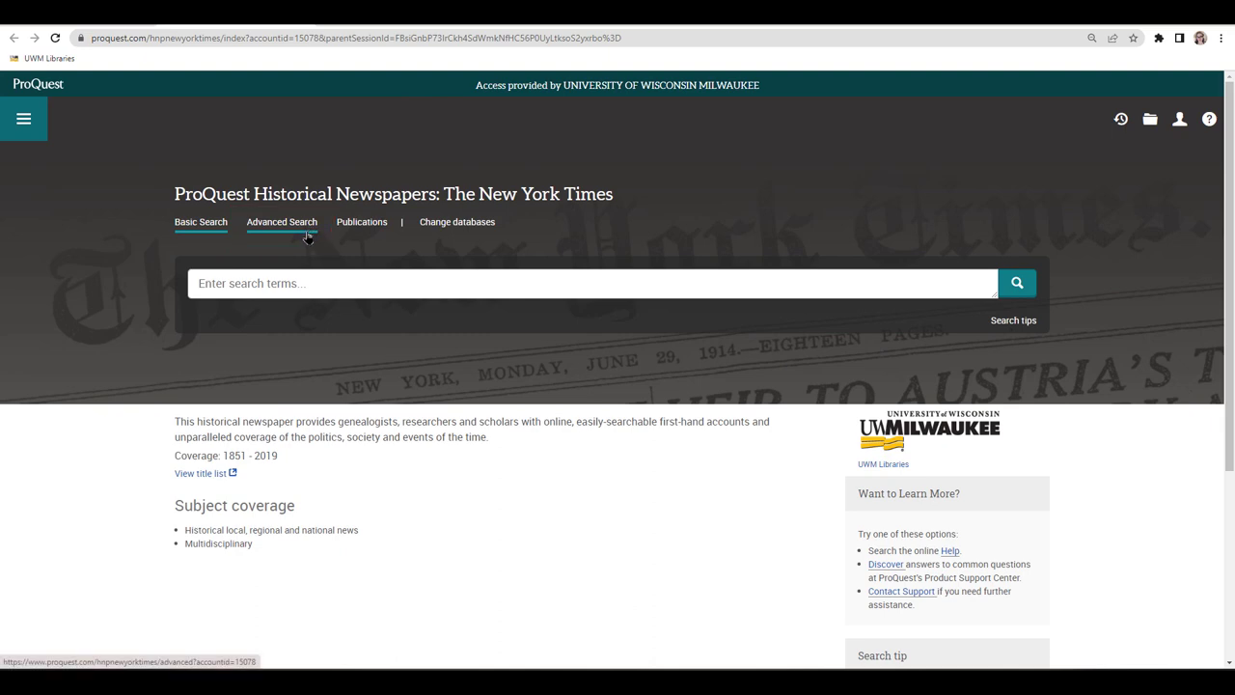
# In Advanced Search set Publication date to 'On this date' April 16, 1912 and run the search.
pyautogui.click(282, 222)
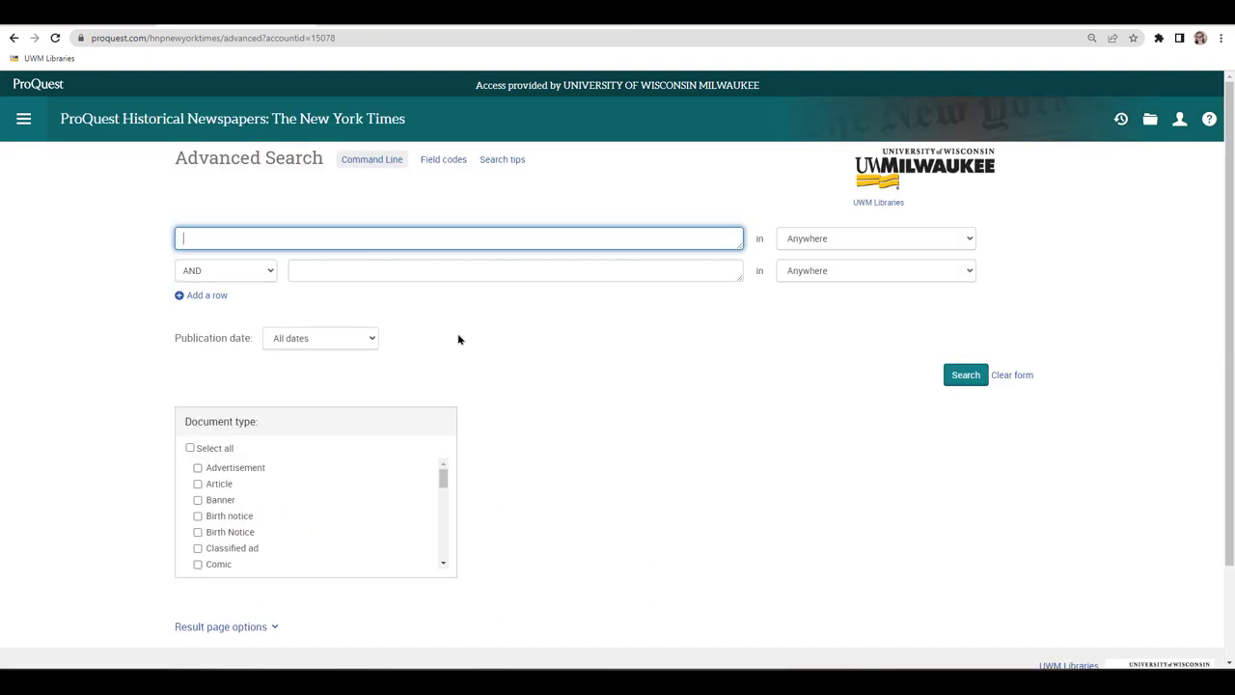
pyautogui.click(320, 337)
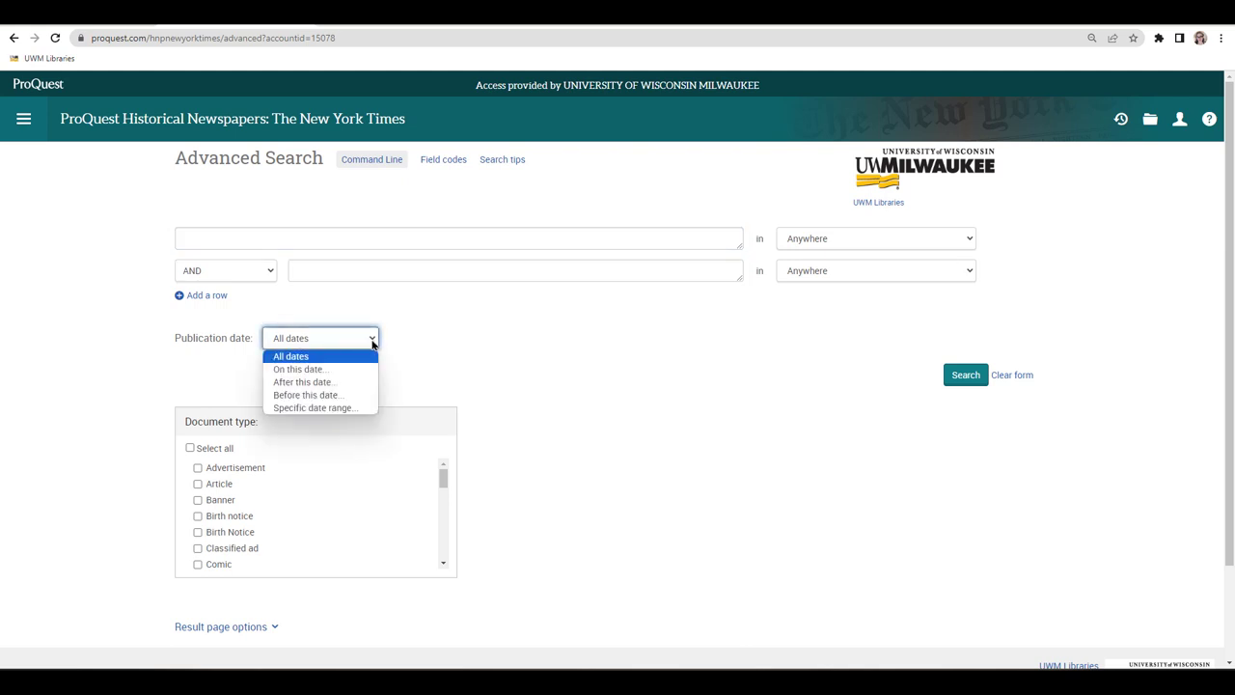
pyautogui.click(300, 369)
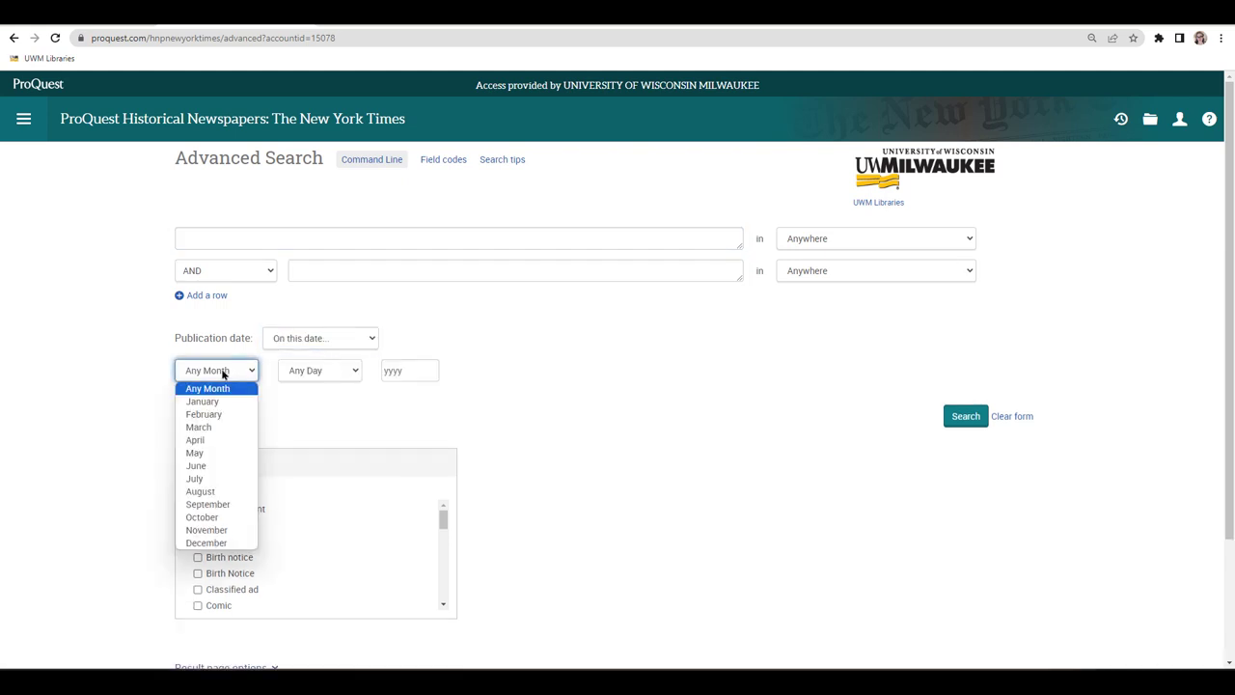
pyautogui.click(195, 440)
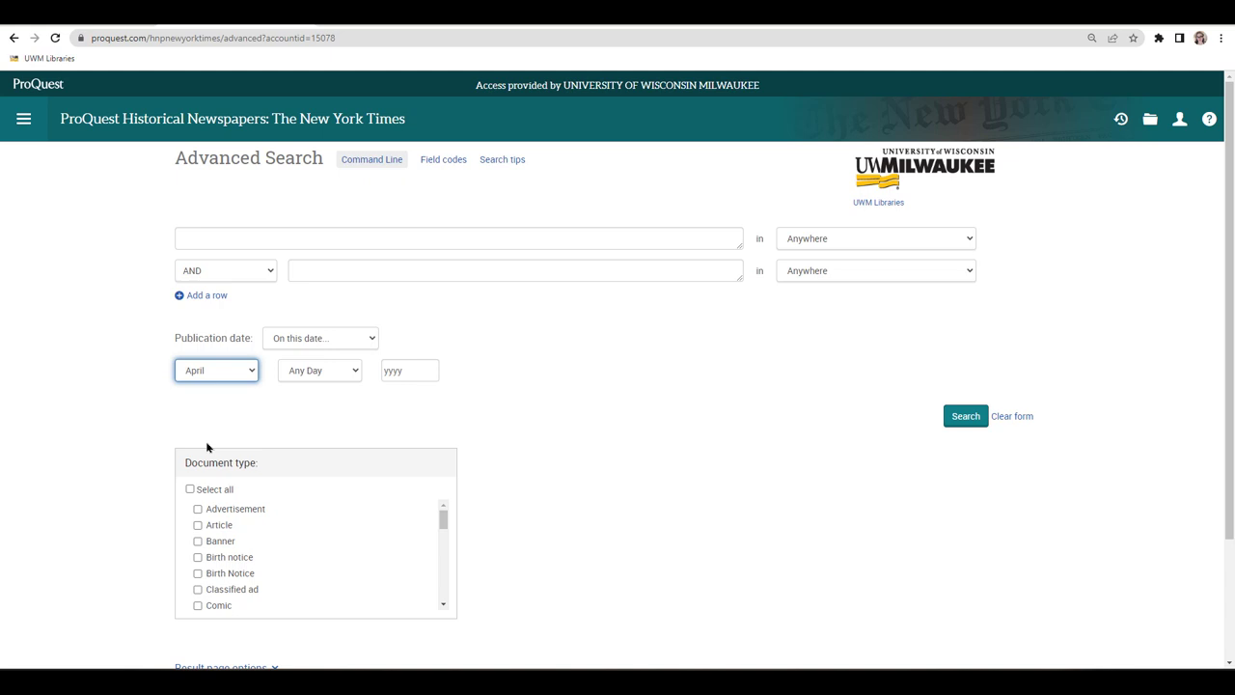
pyautogui.click(318, 370)
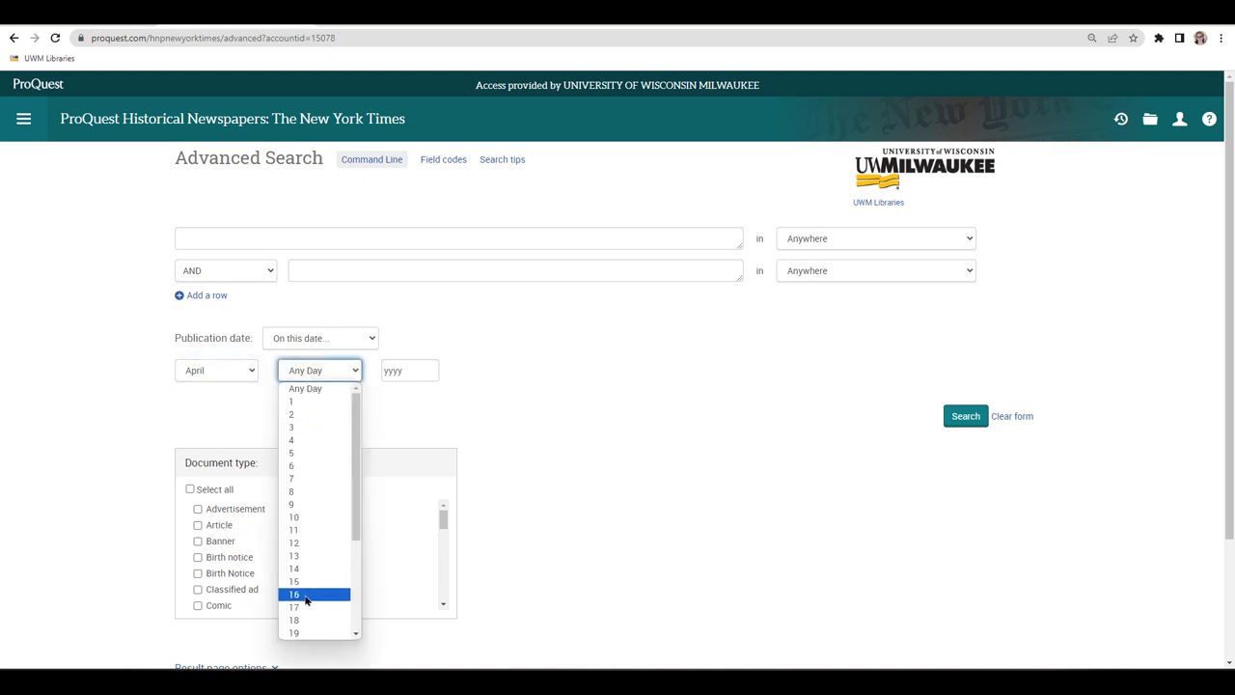
pyautogui.click(294, 593)
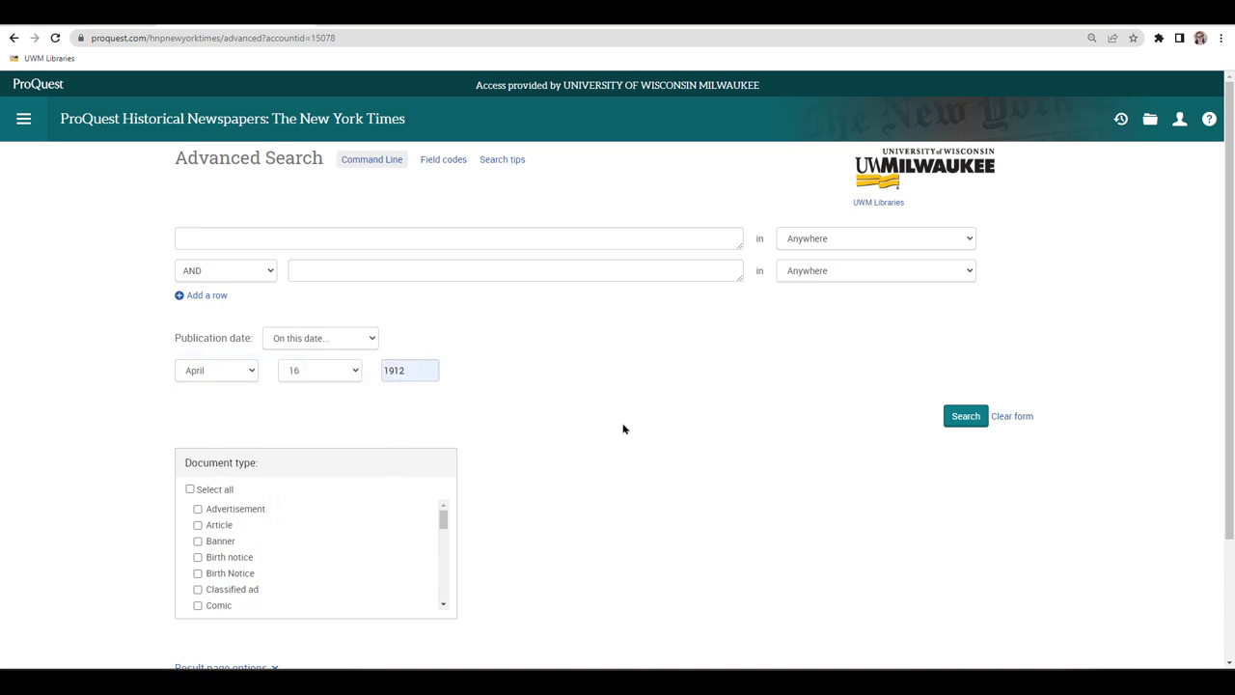
pyautogui.moveTo(914, 448)
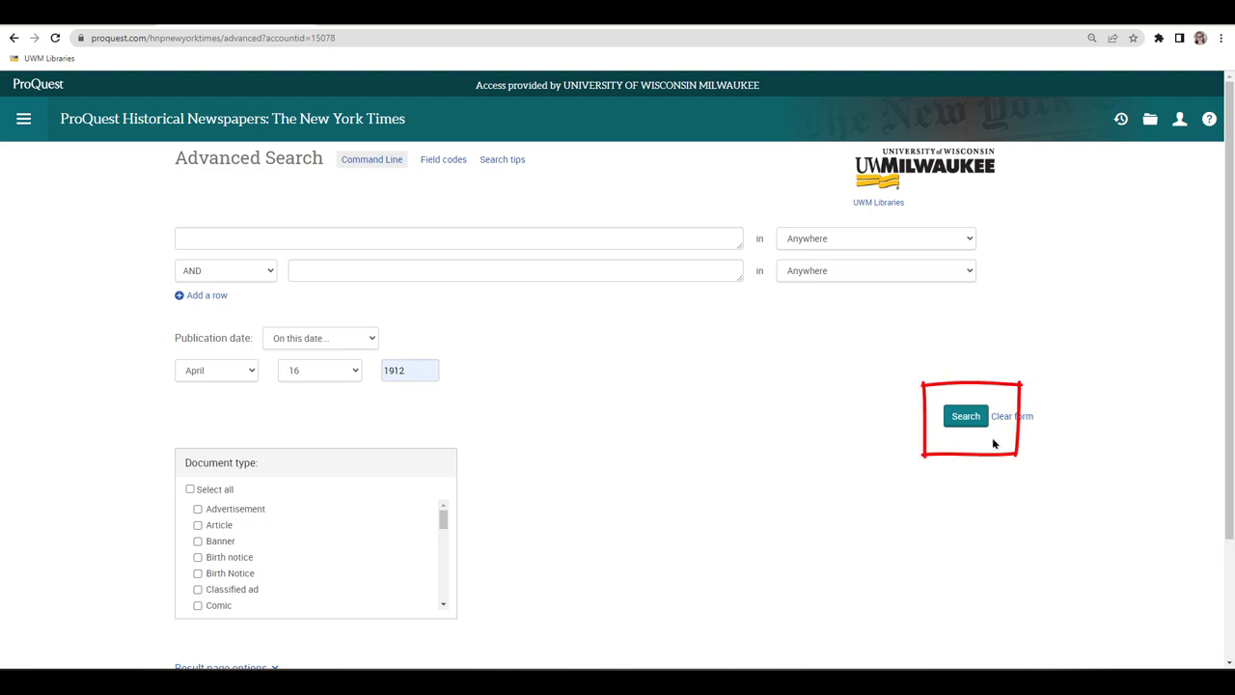
pyautogui.click(965, 416)
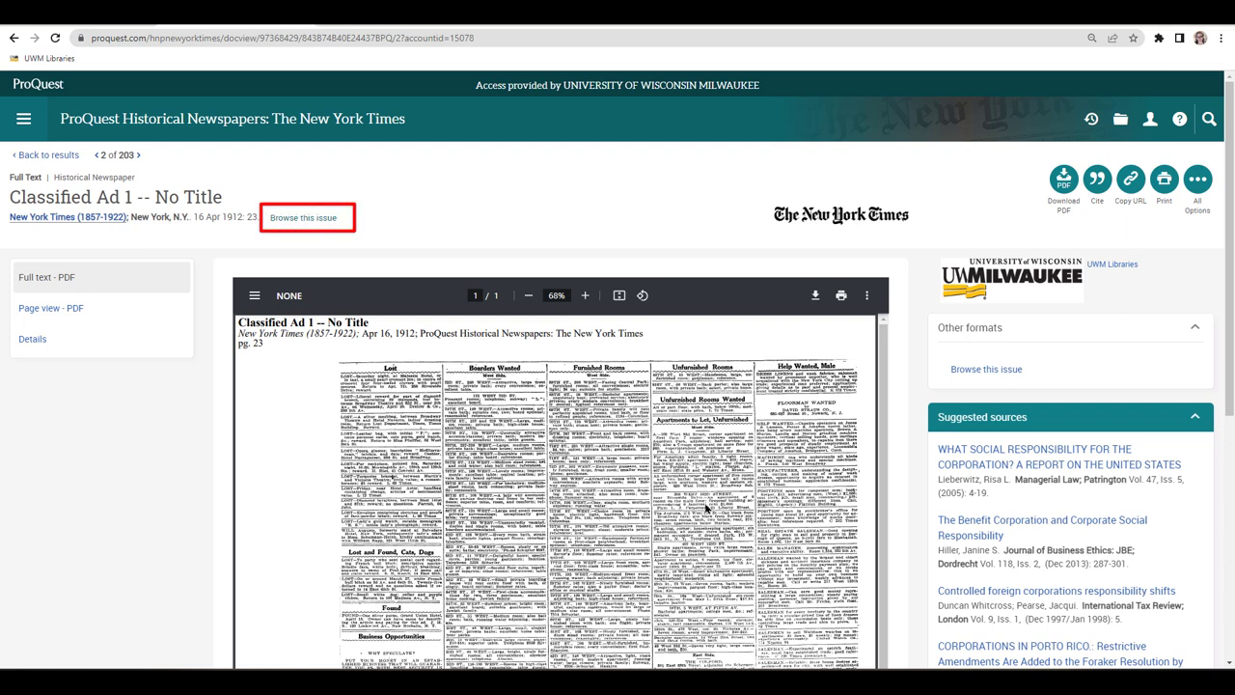
# Browse the whole April 16, 1912 New York Times issue from its front page forward to page 2.
pyautogui.click(303, 217)
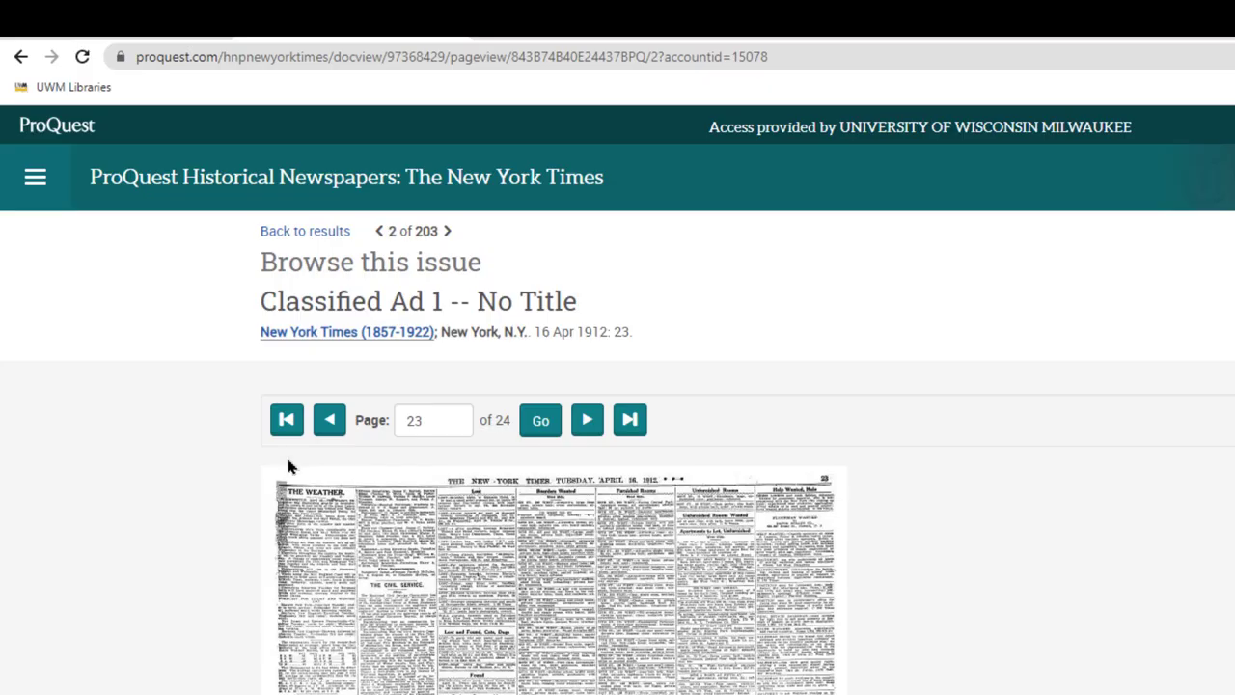
pyautogui.moveTo(286, 419)
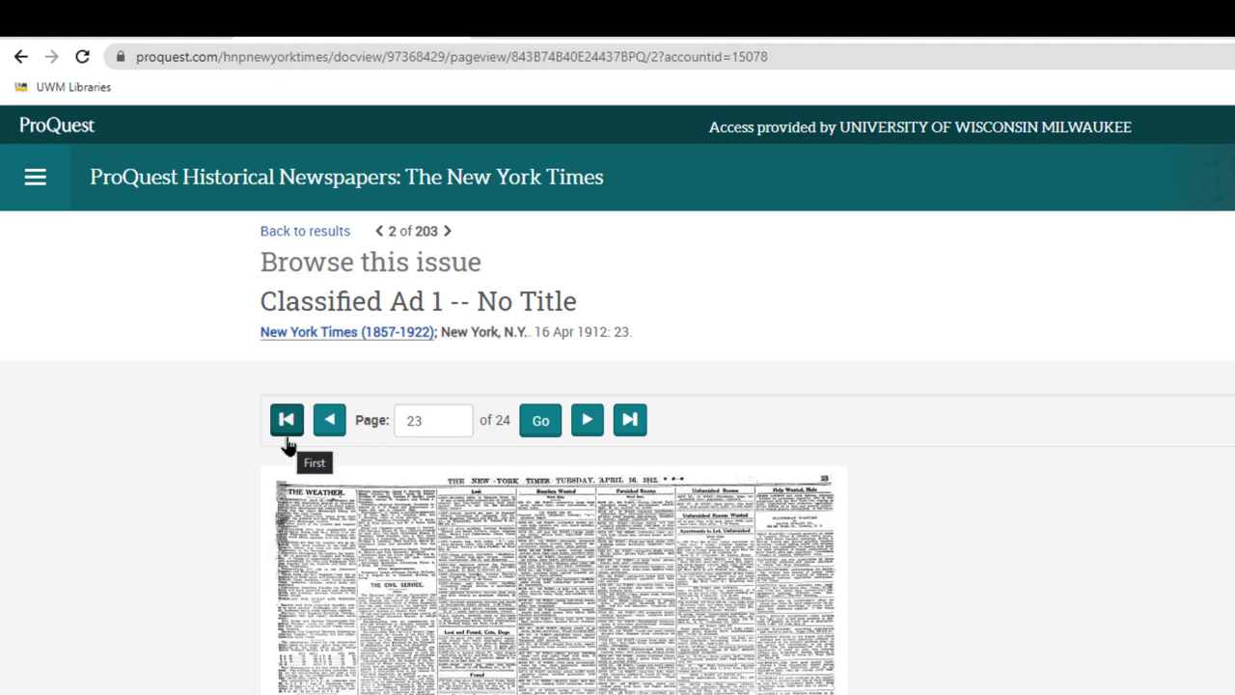
pyautogui.click(286, 419)
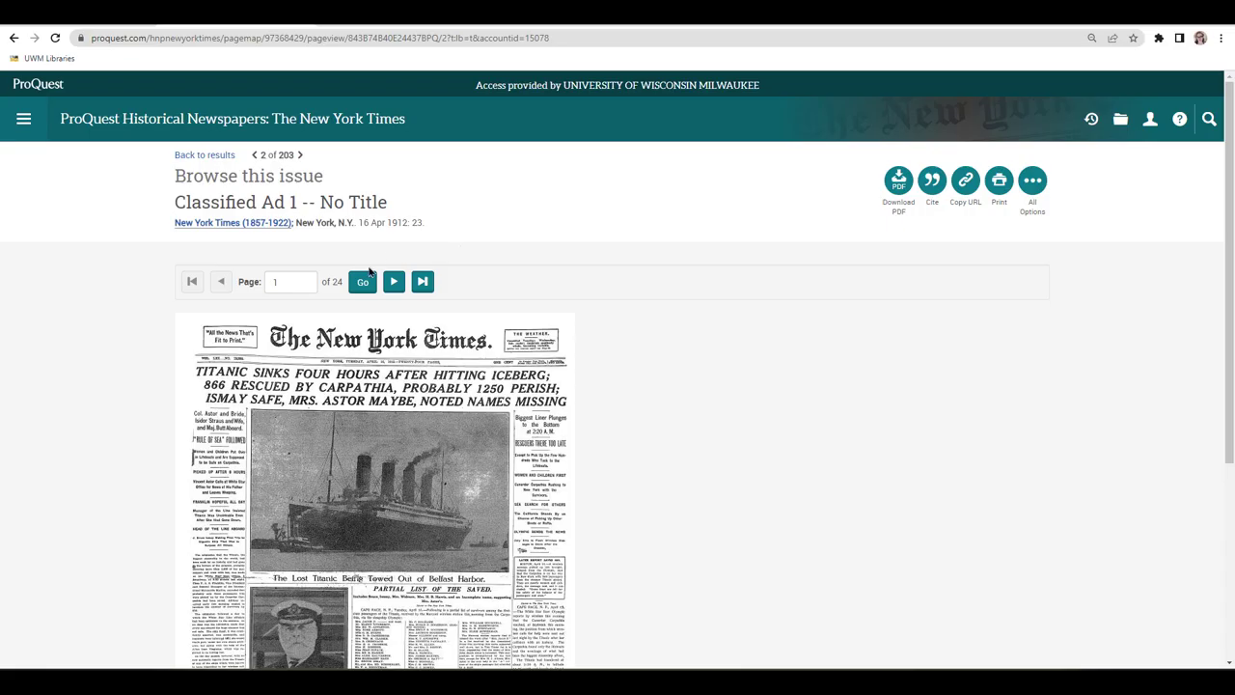
pyautogui.click(393, 281)
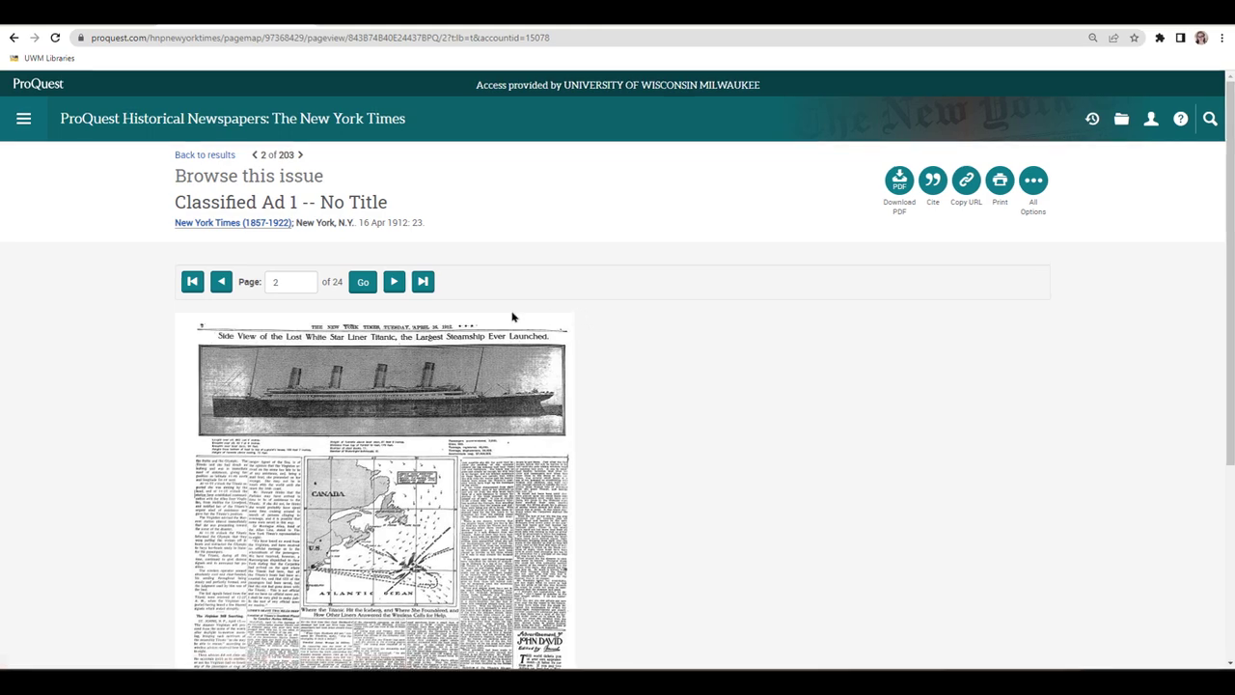
pyautogui.click(394, 280)
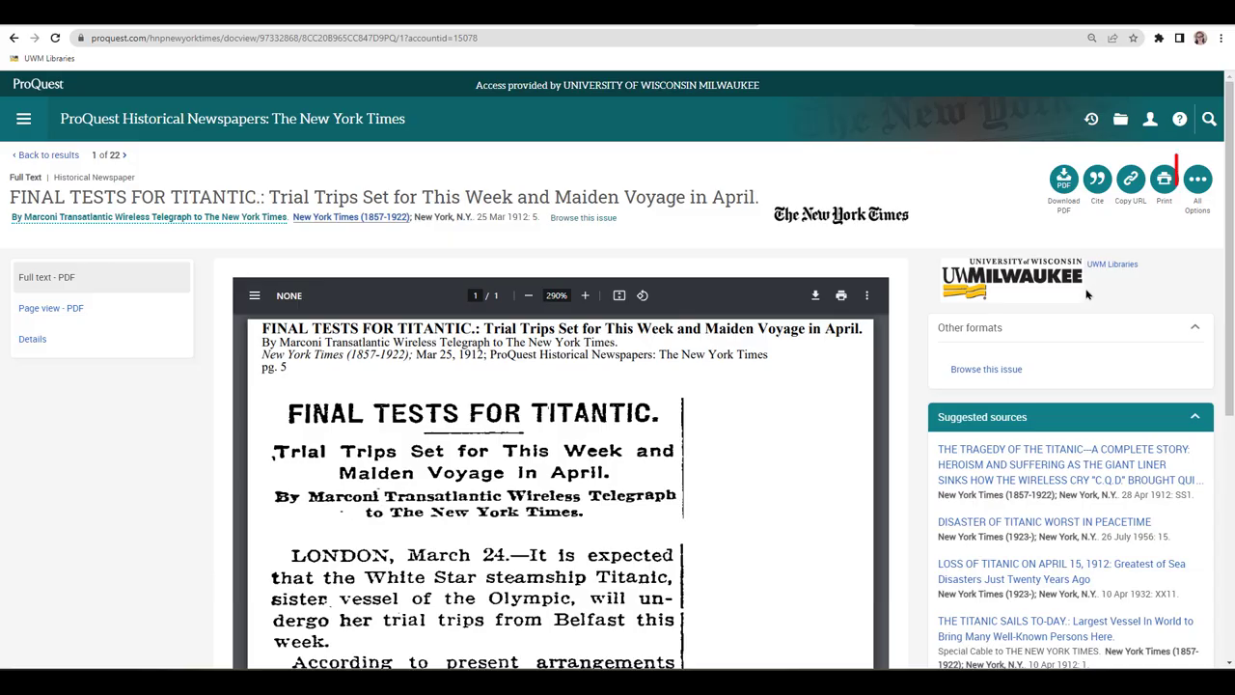
# From All Options start emailing the 'FINAL TESTS FOR TITANTIC' article, view its Content choices, then dismiss the form.
pyautogui.click(1197, 179)
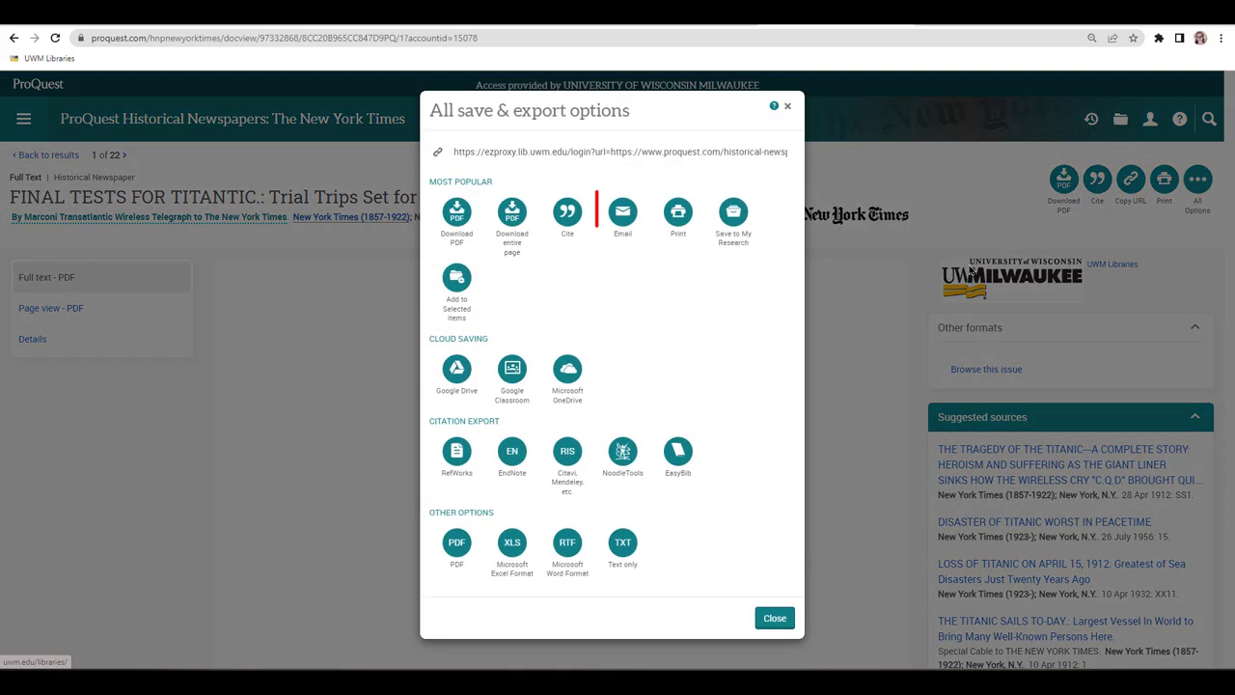
pyautogui.click(774, 617)
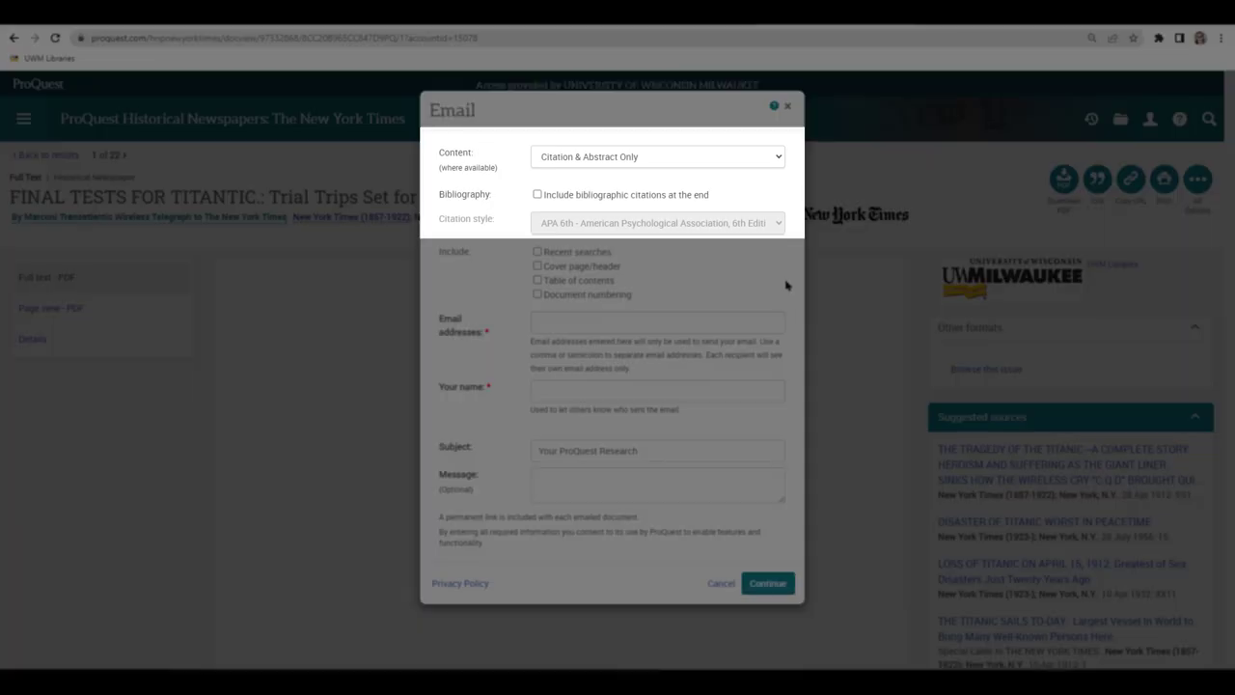
pyautogui.click(657, 155)
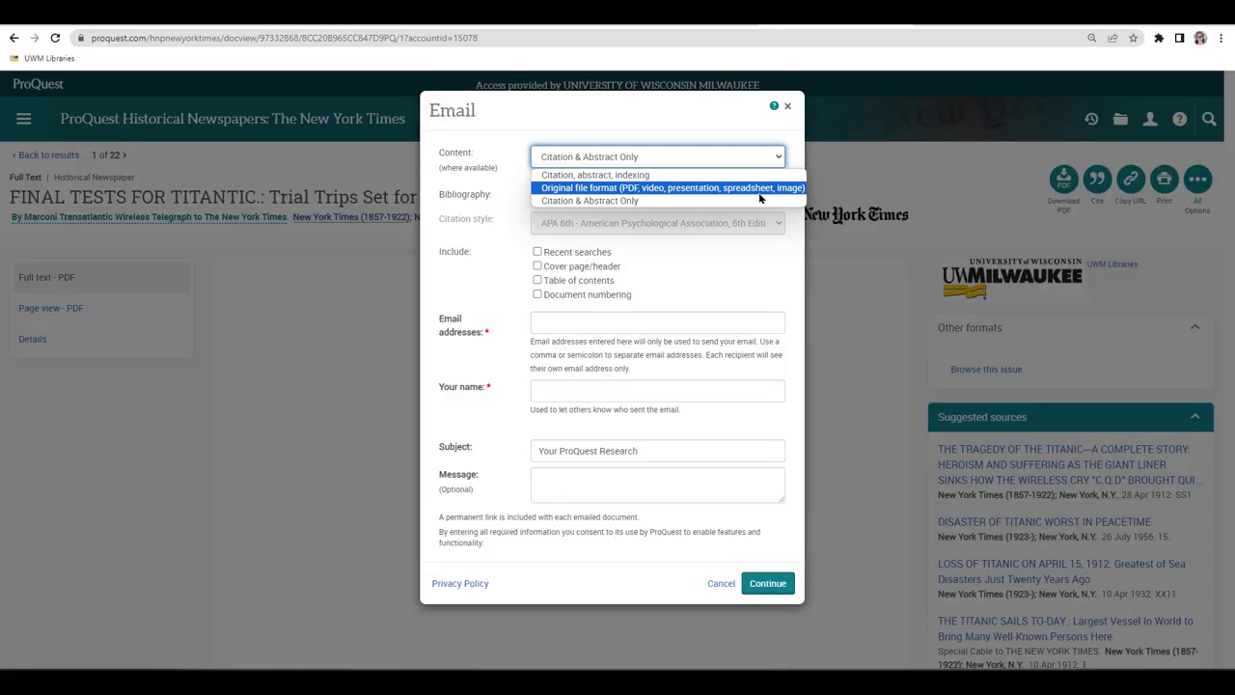
pyautogui.click(1062, 180)
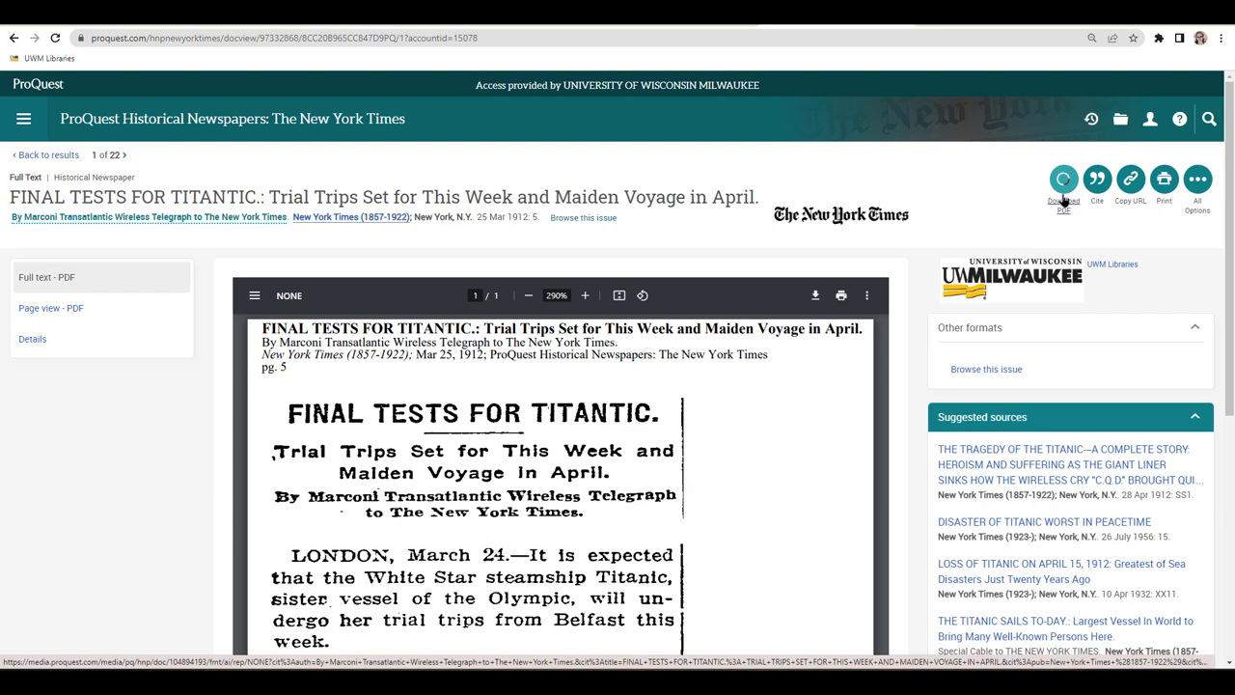
# Download the article PDF, then get its citation in Chicago 15th Edition (Author-Date System) style.
pyautogui.click(1062, 179)
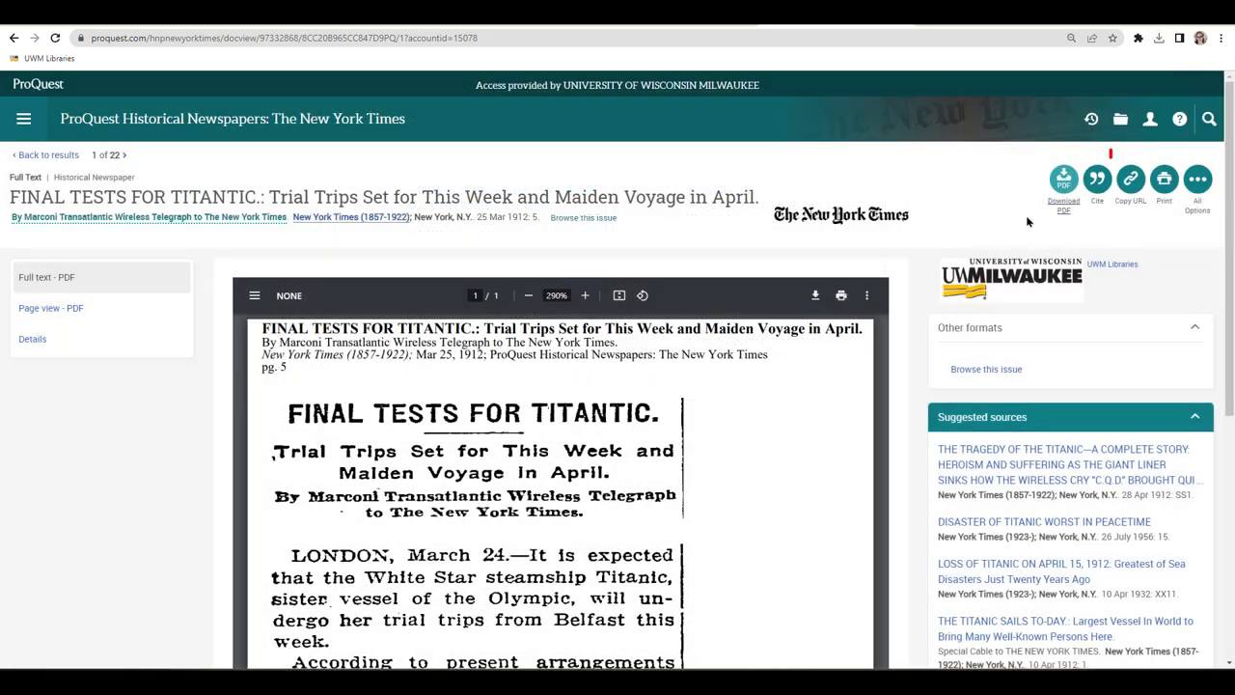
pyautogui.click(1130, 178)
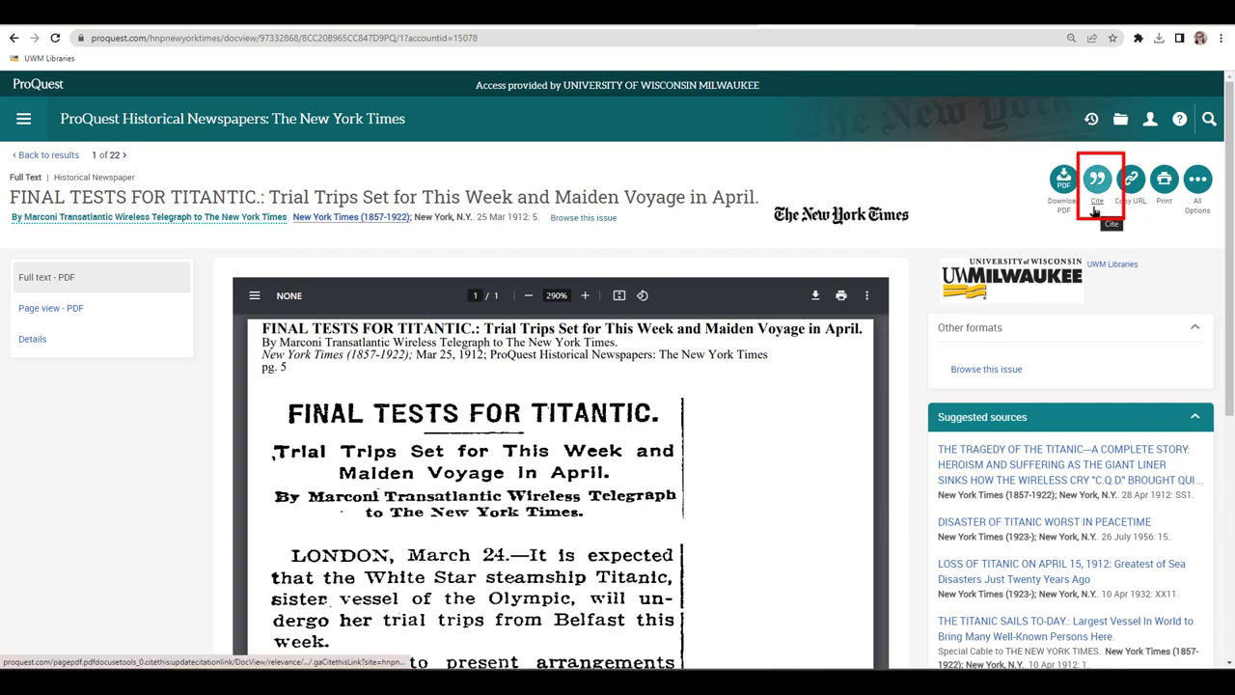
pyautogui.click(1097, 178)
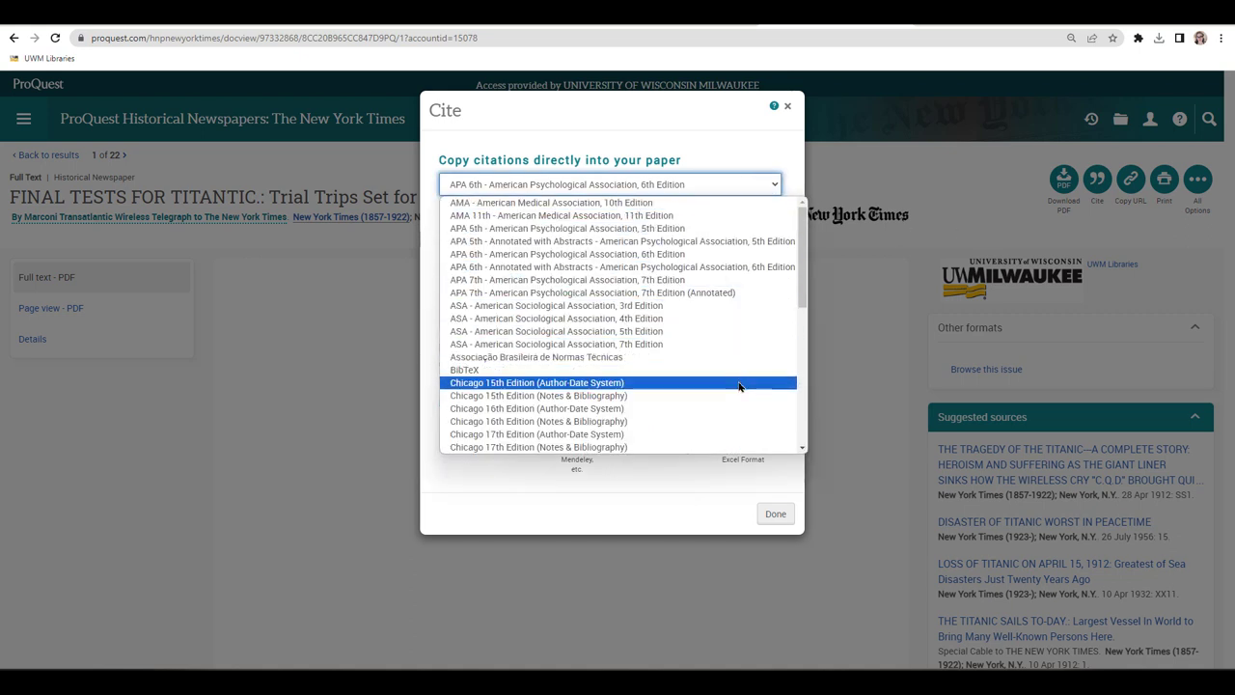
pyautogui.click(536, 382)
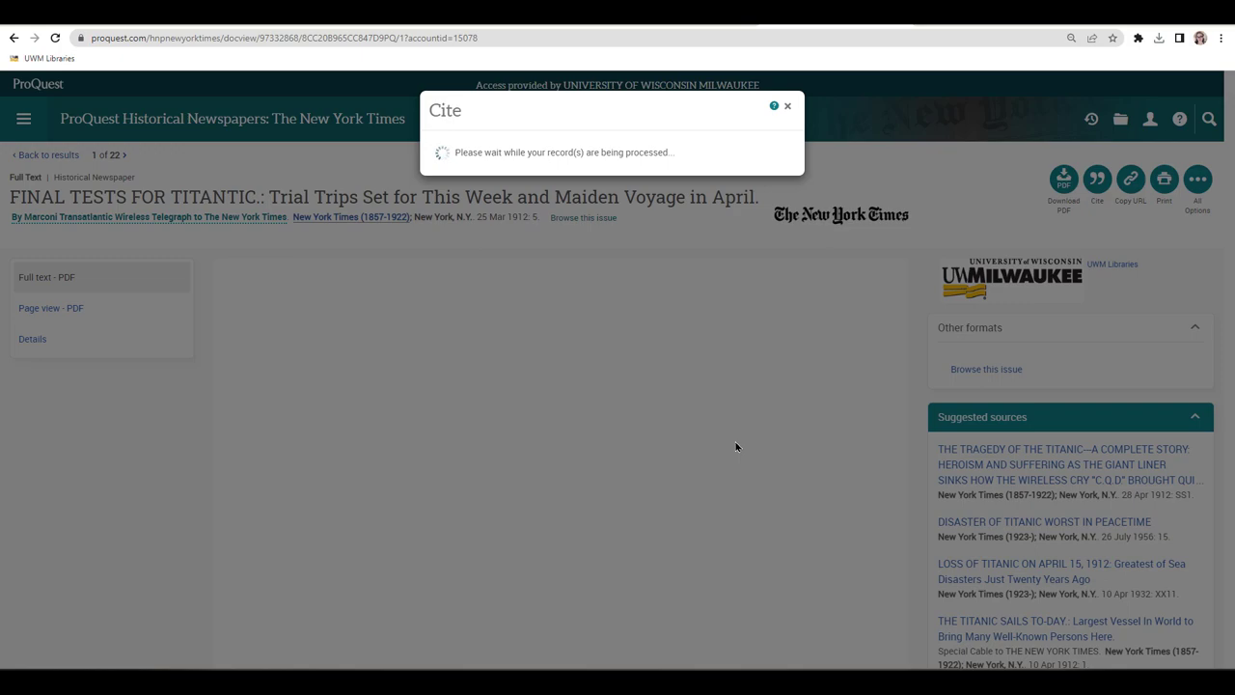